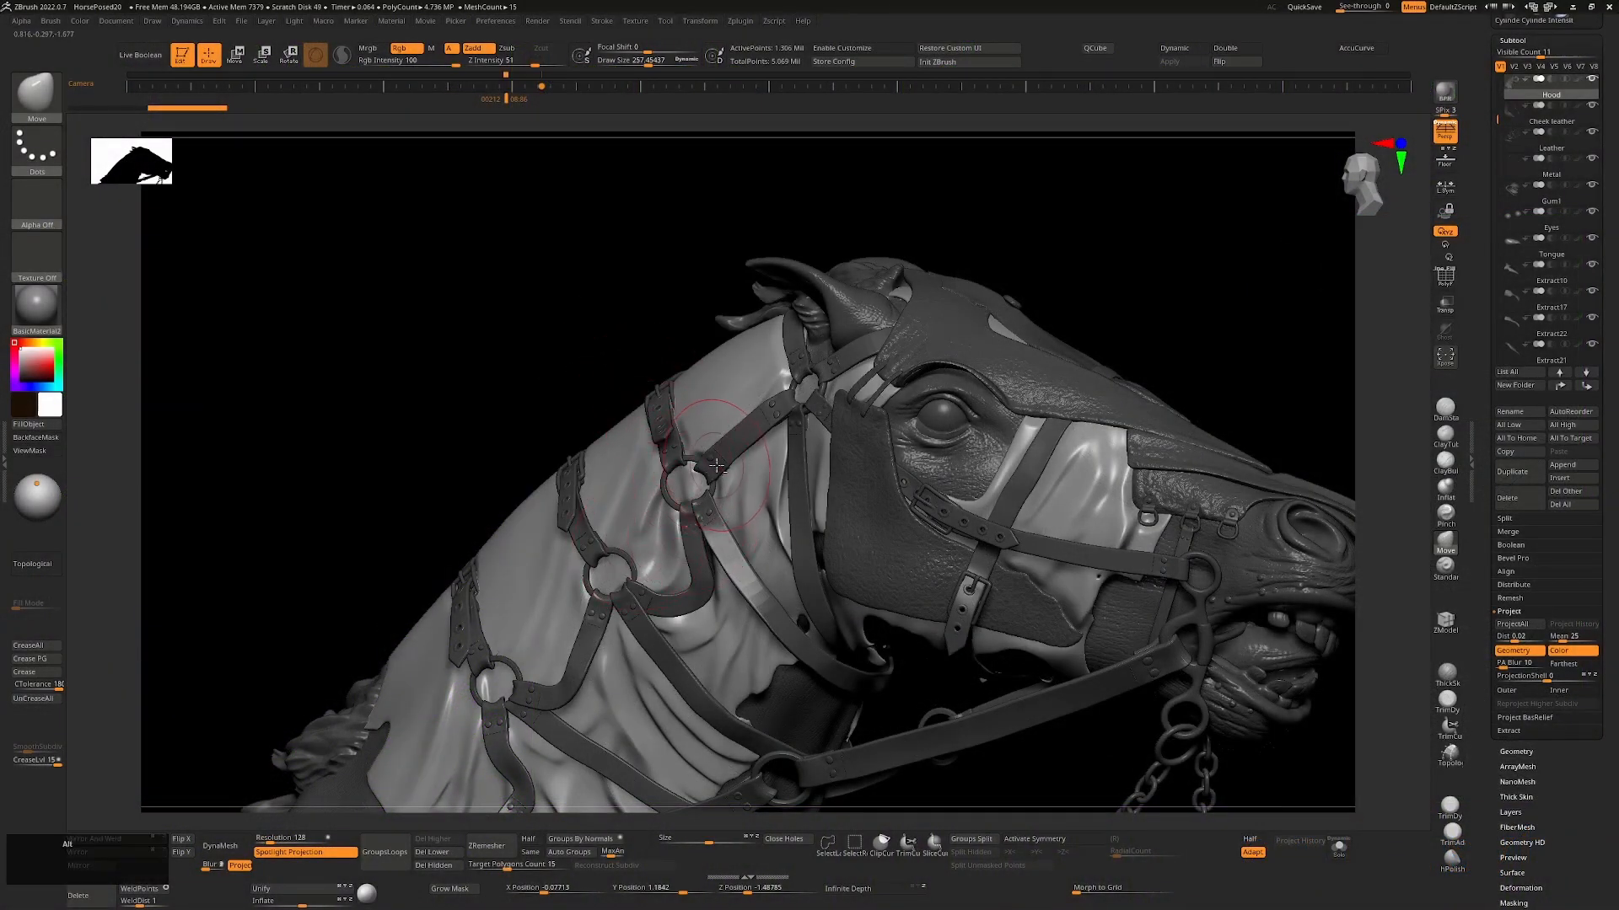
Make the leather straps the active subtool instead of the hood.
left_click(1549, 148)
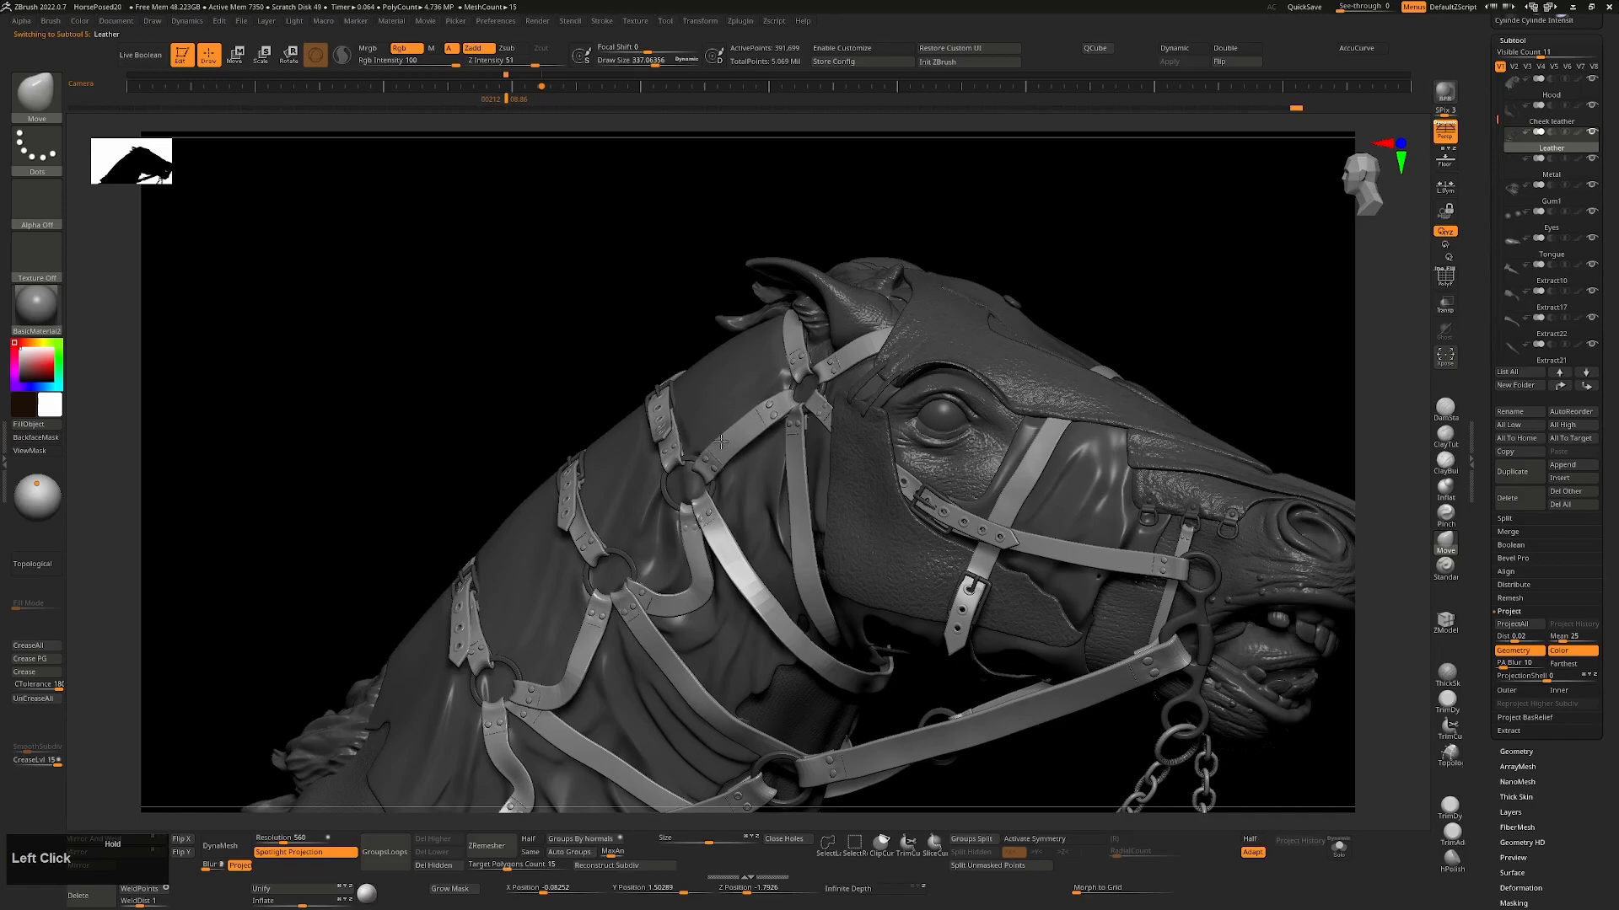
left_click(723, 444)
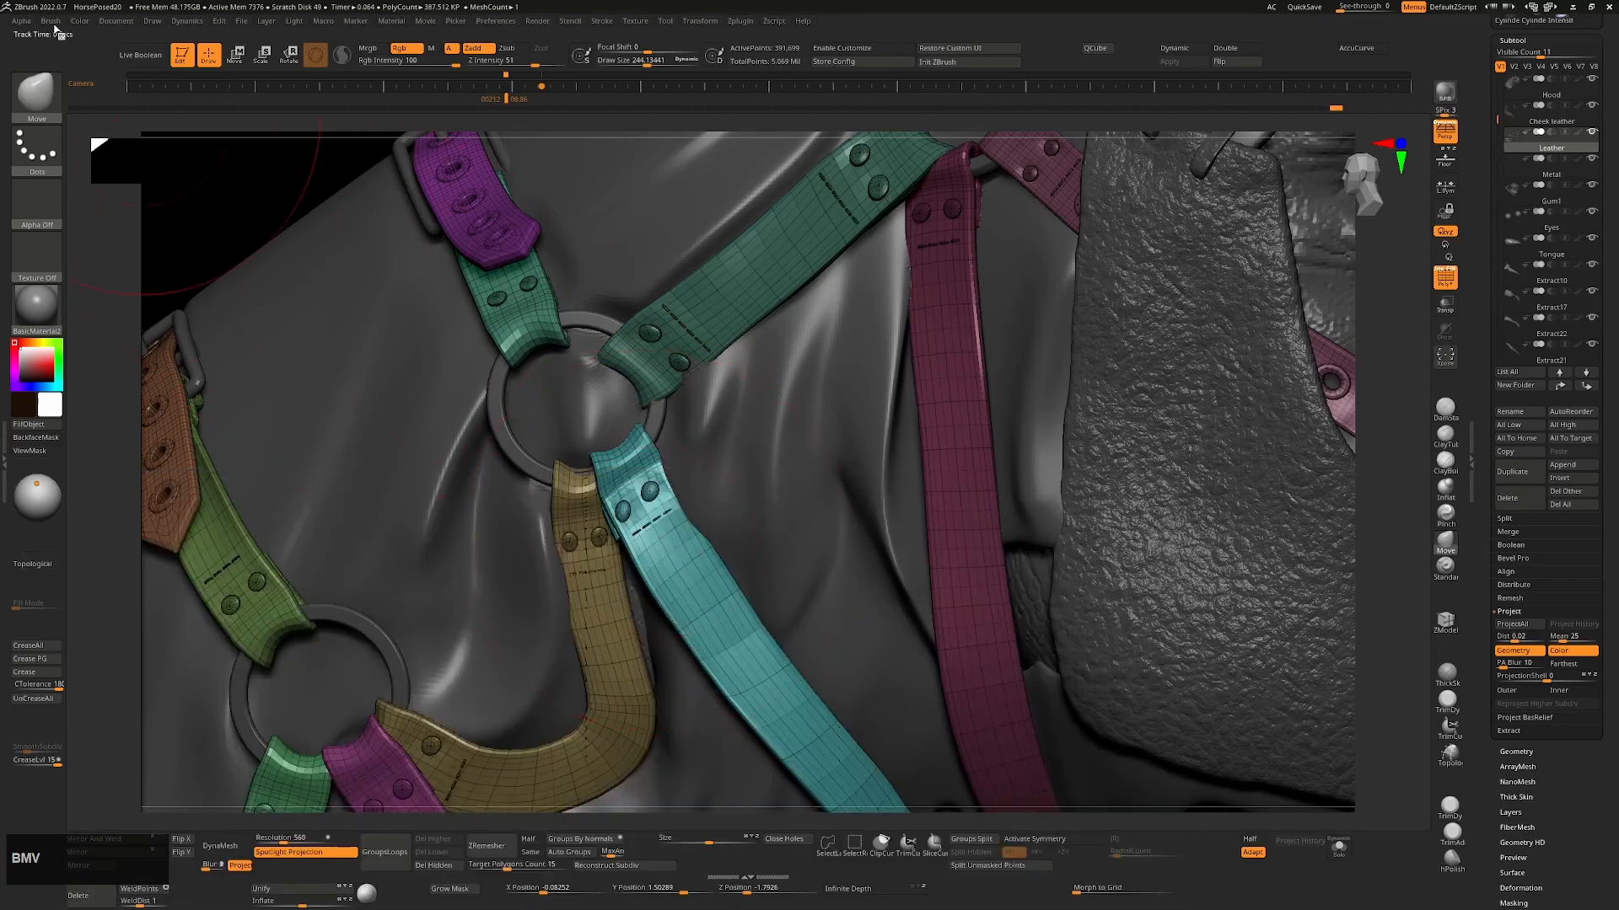
Set the brush's Auto Masking so Mask By Polygroups is at 100.
left_click(48, 21)
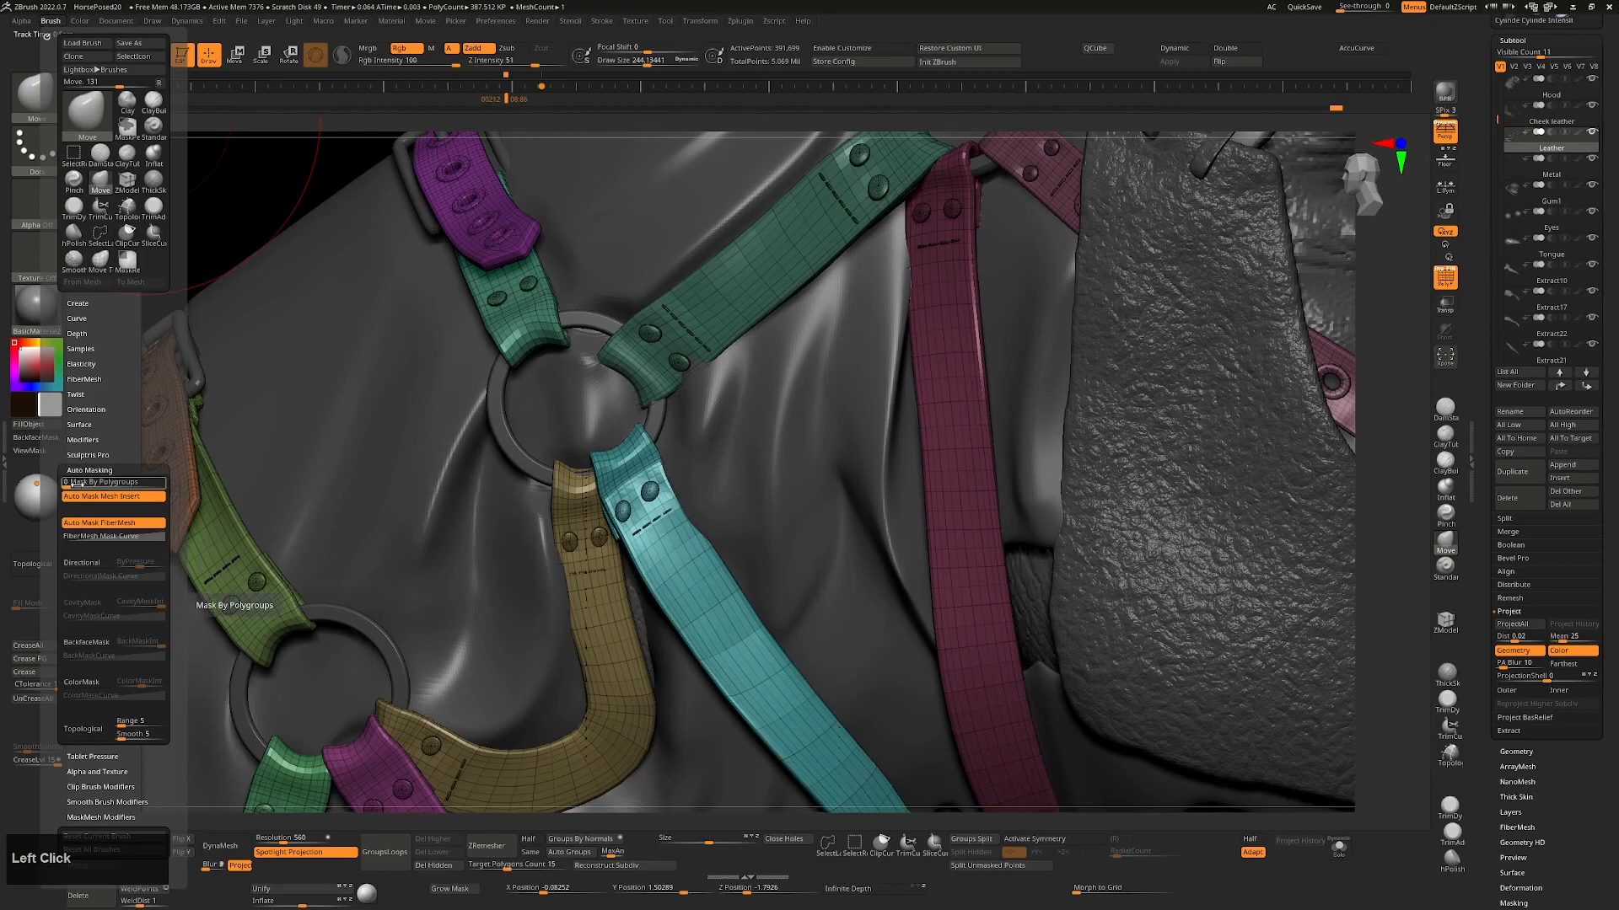
left_click(113, 482)
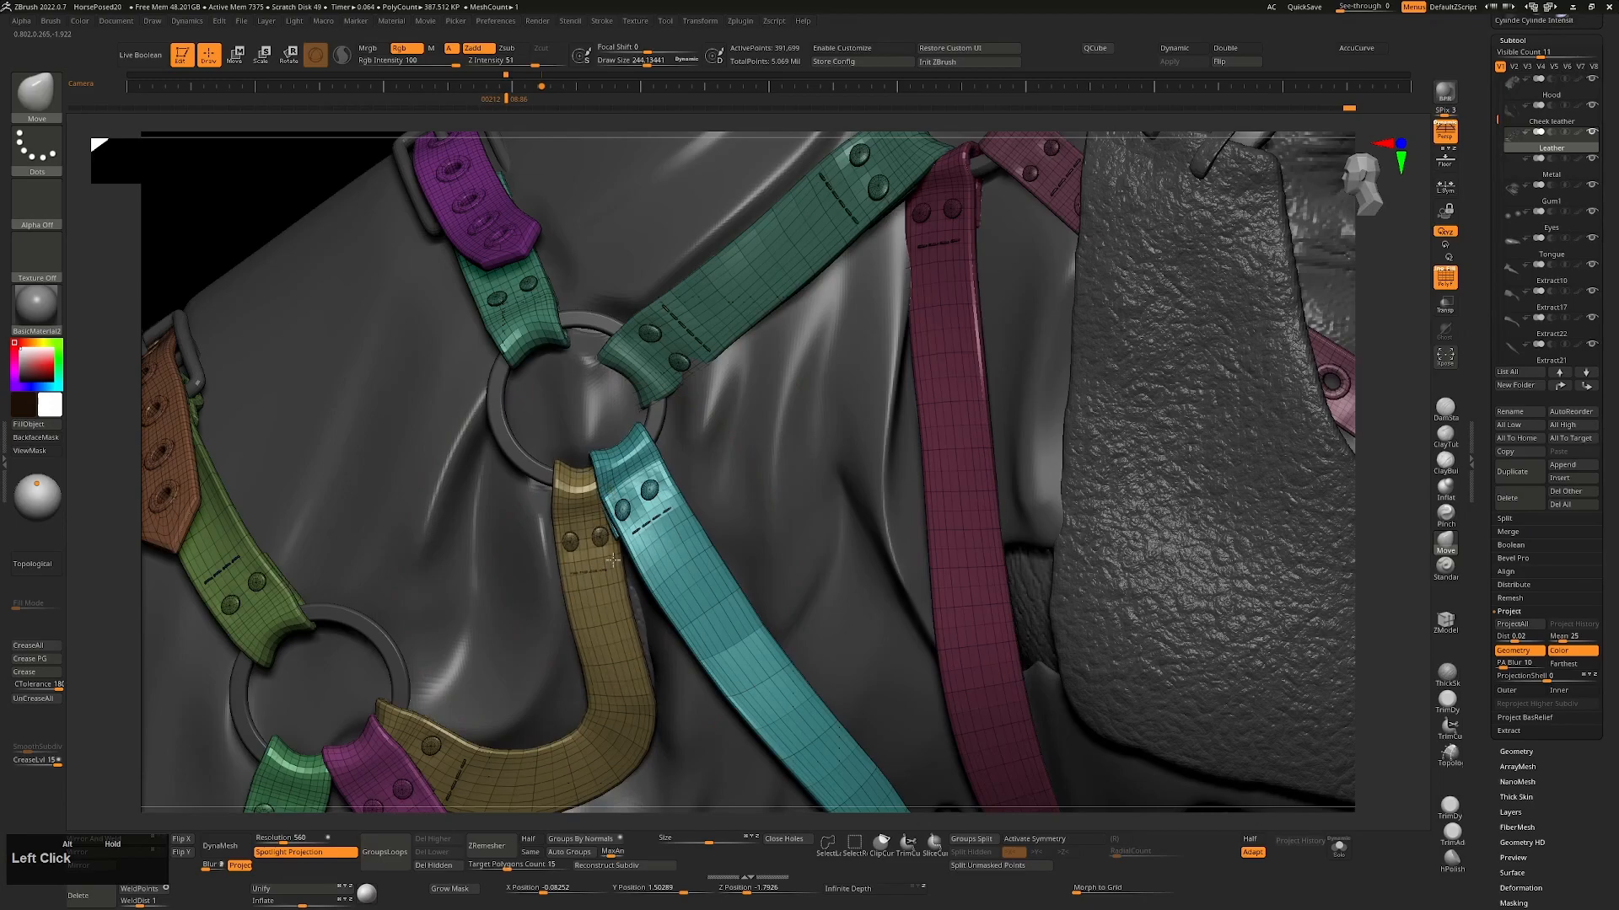
mouse_move(619, 537)
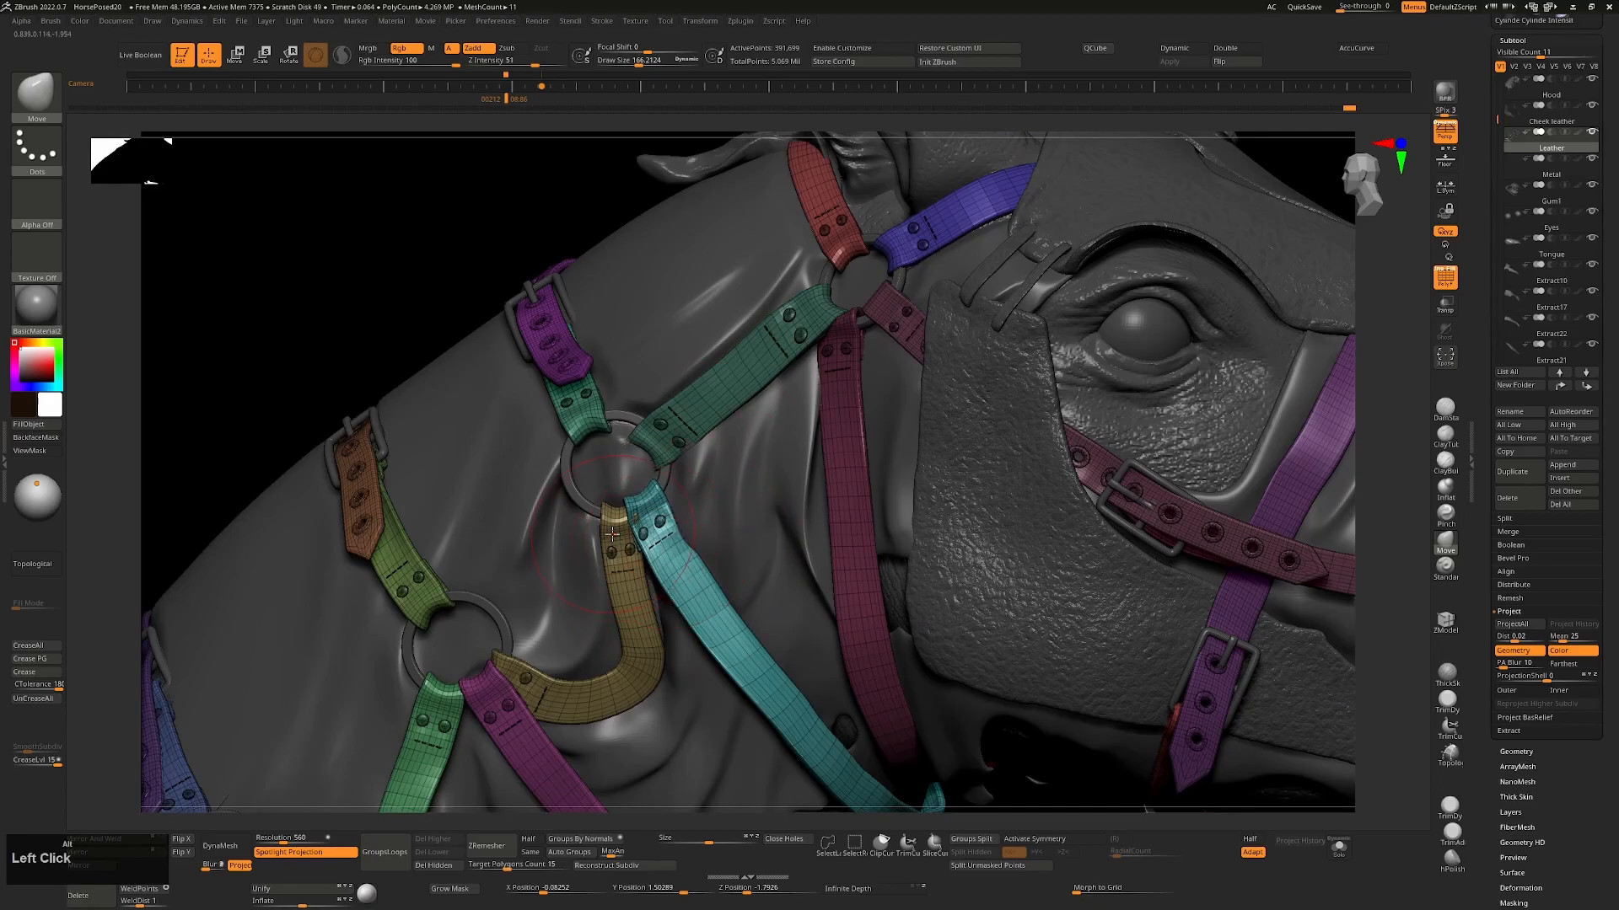
left_click(1548, 94)
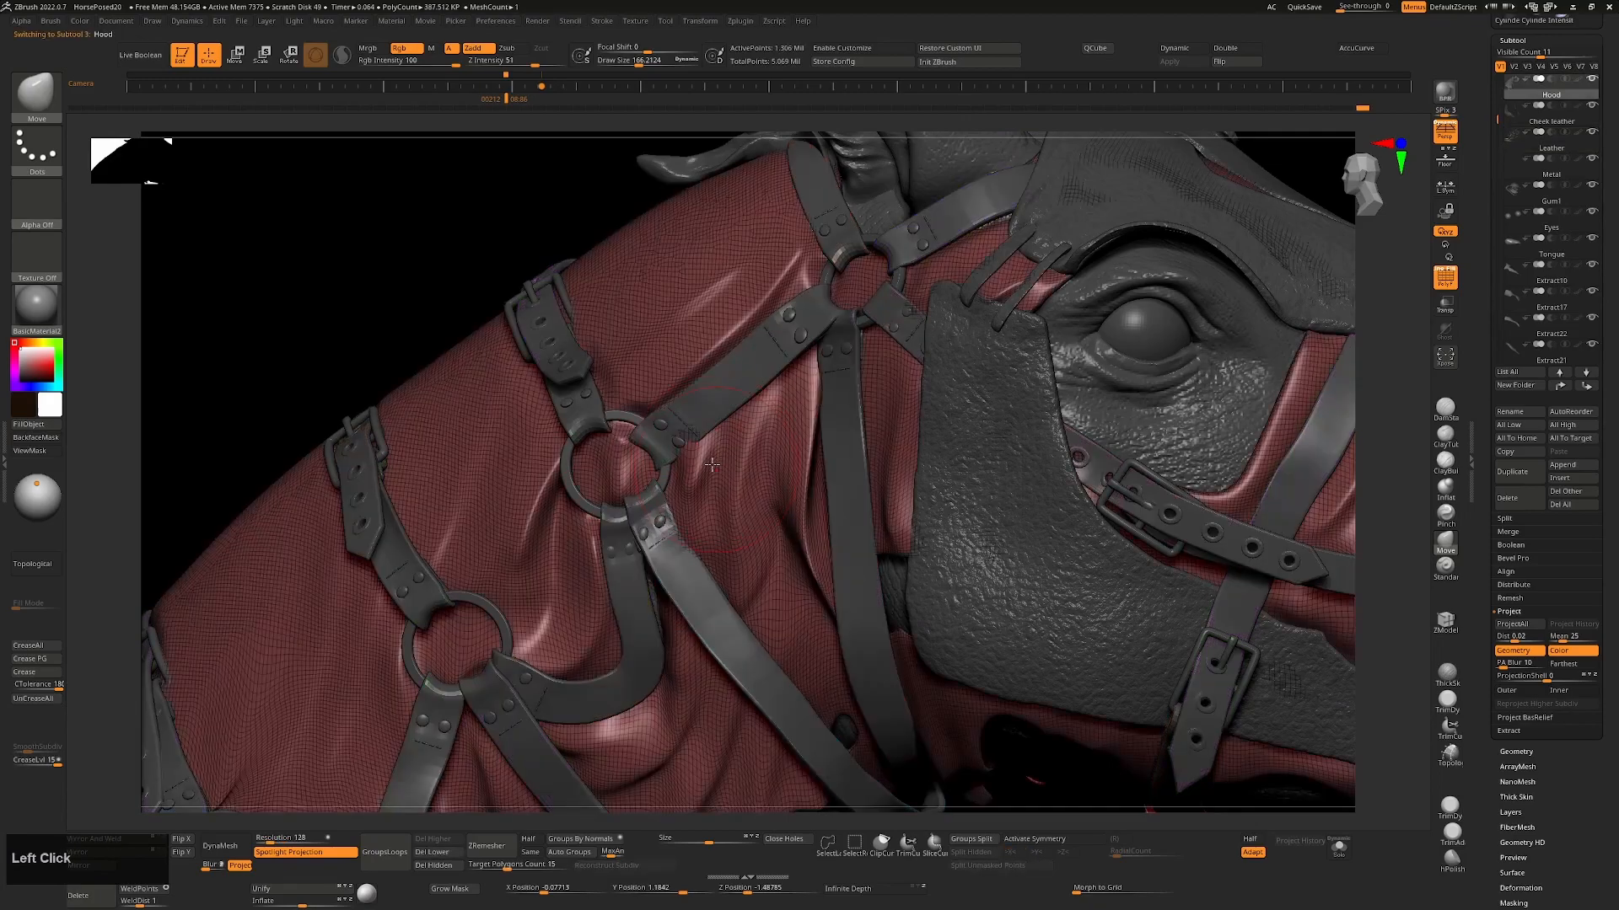
left_click(1550, 147)
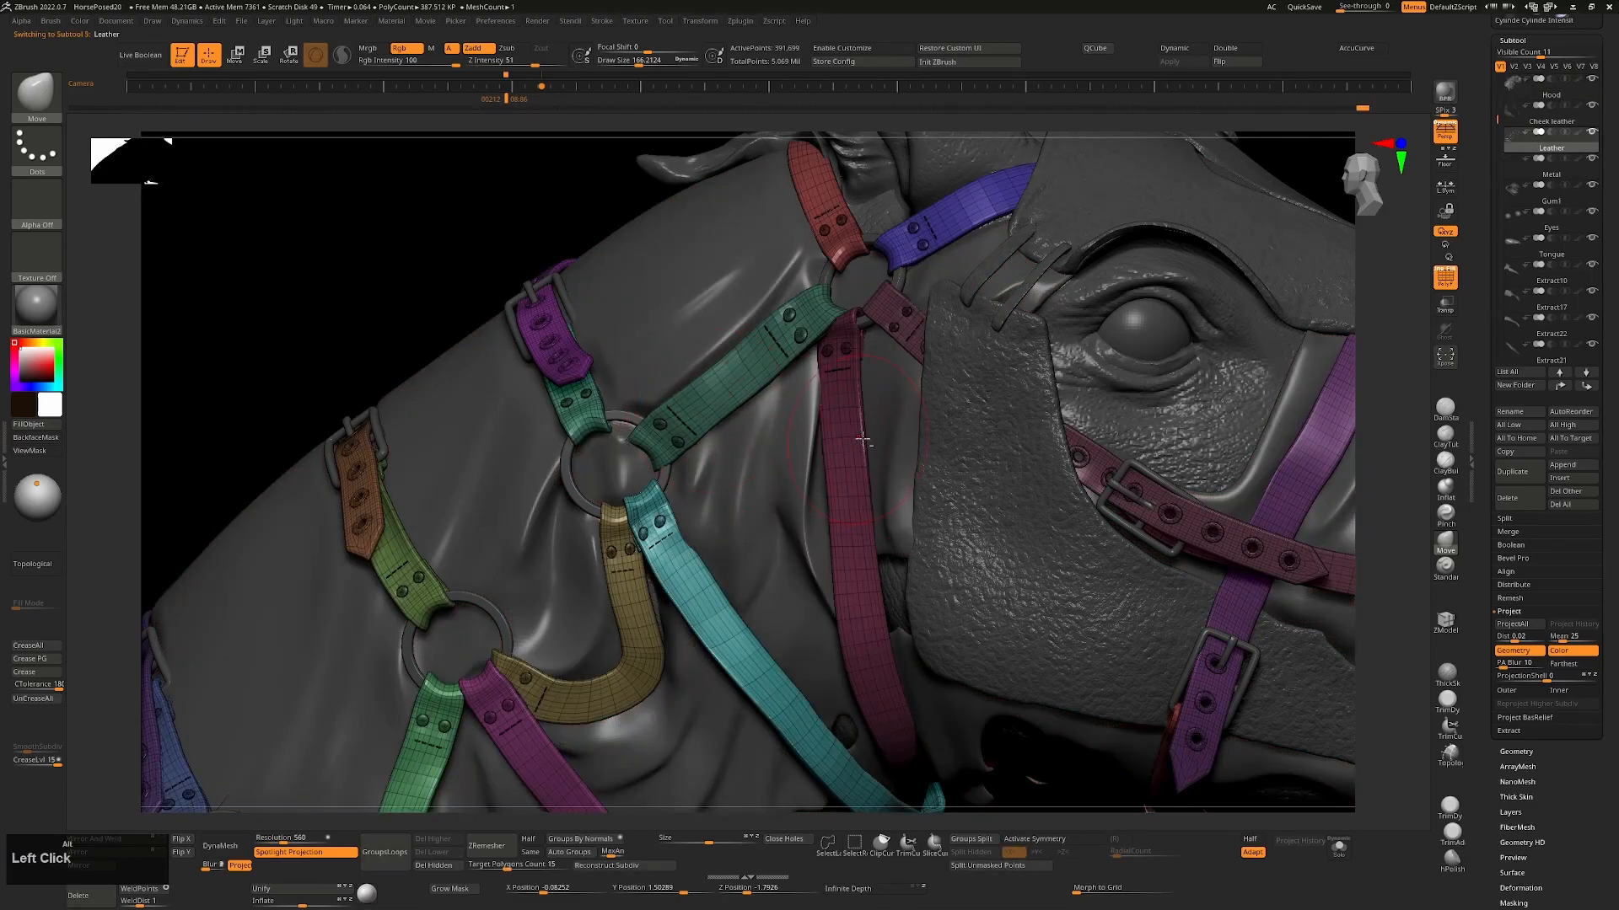
mouse_move(831, 531)
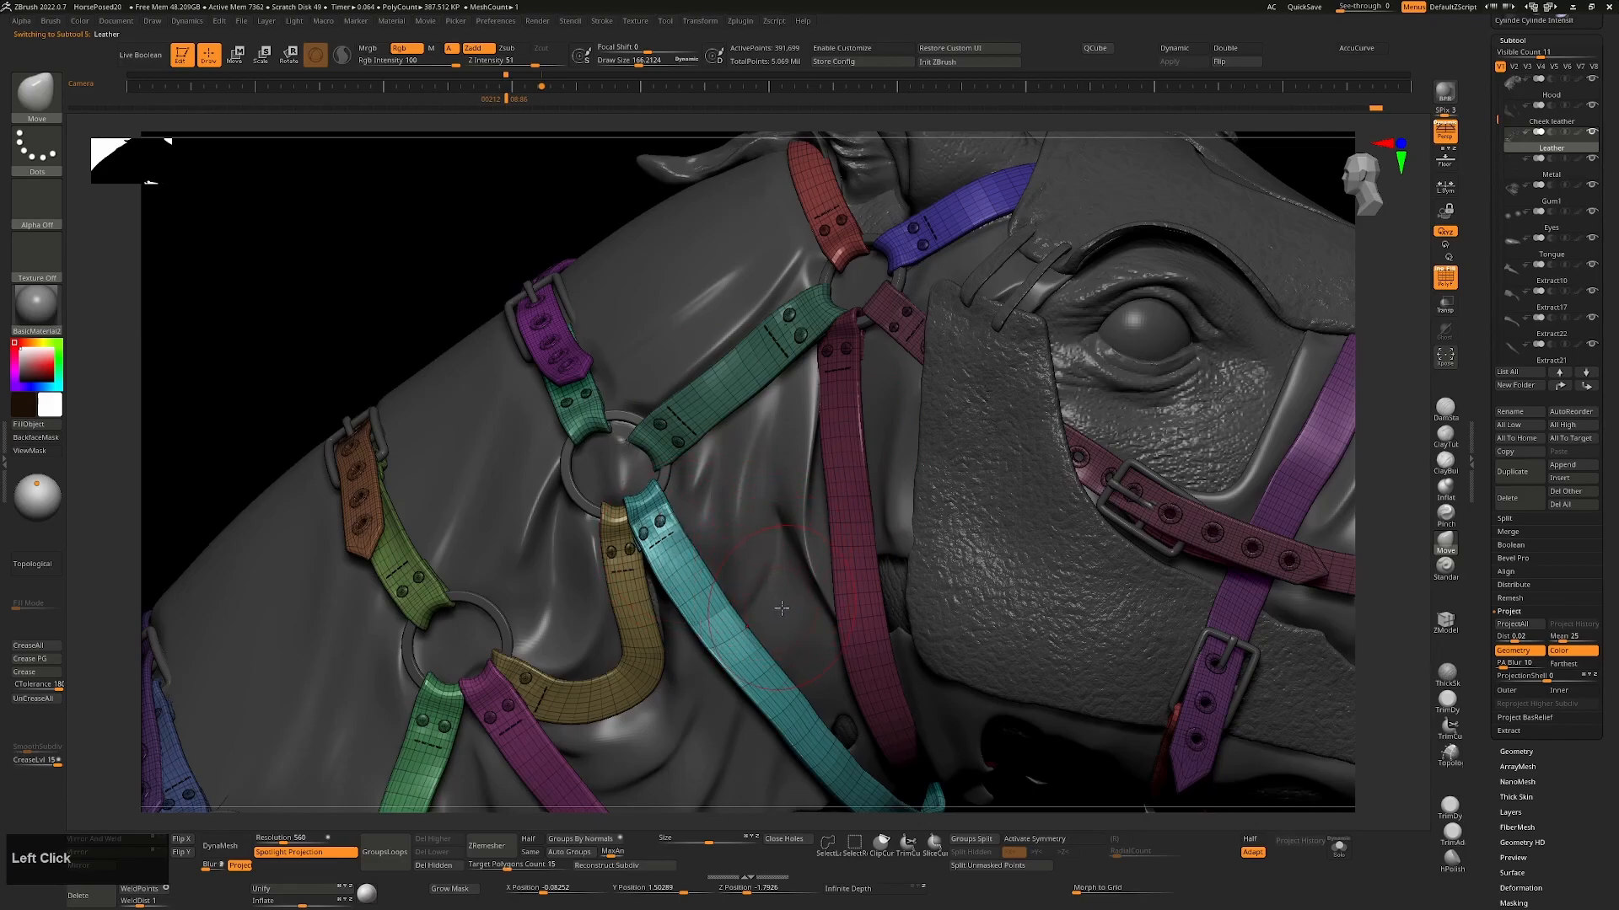
mouse_move(789, 608)
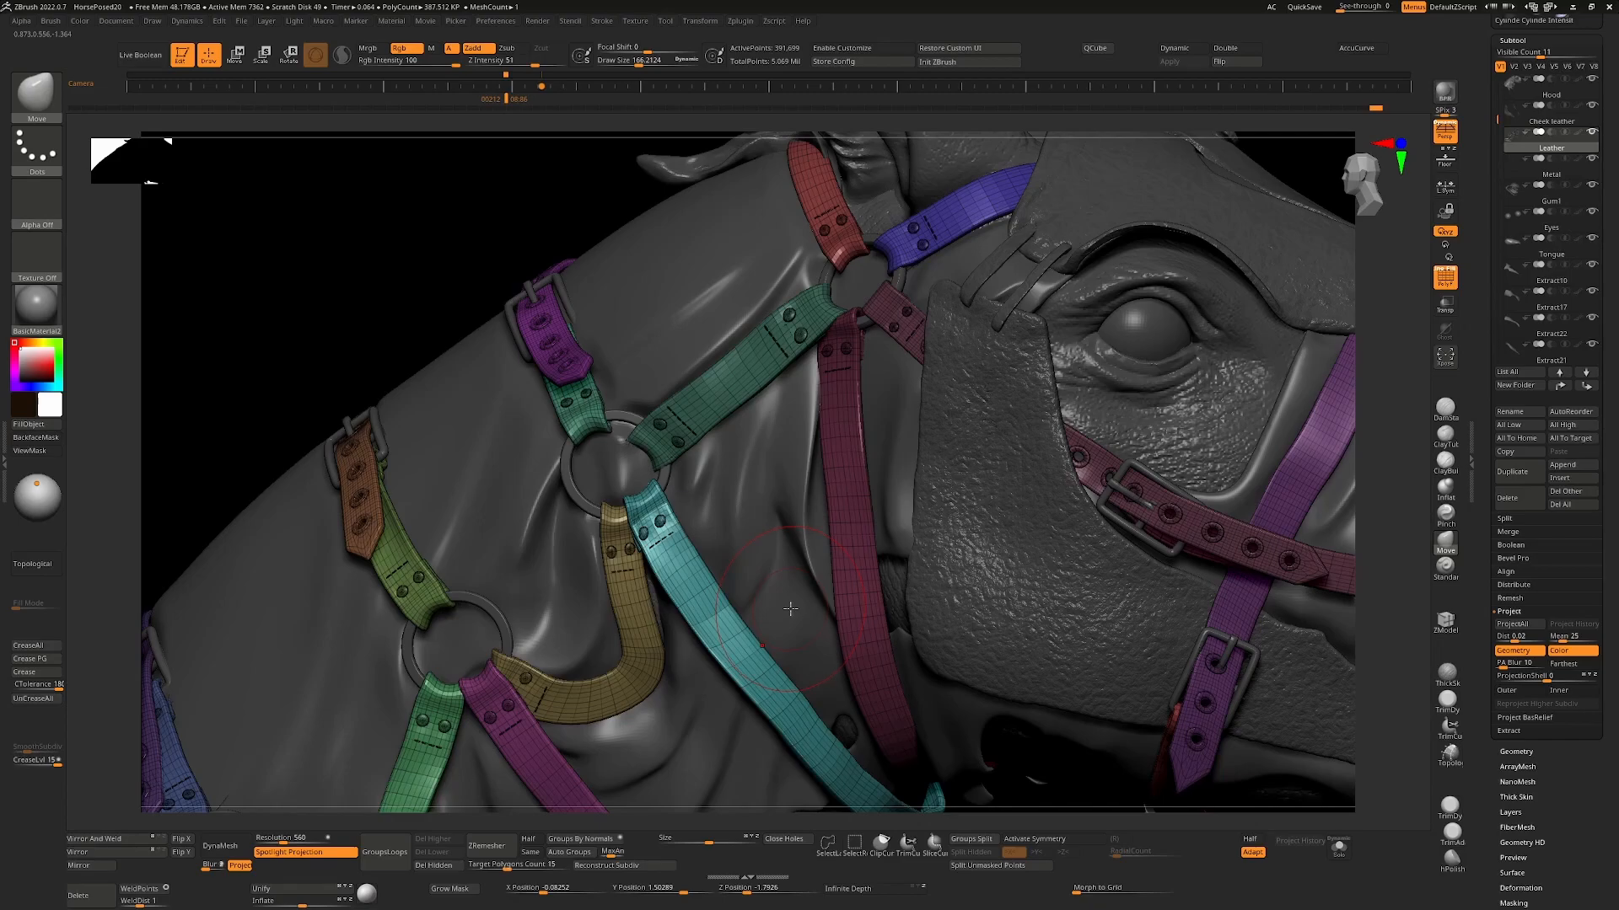